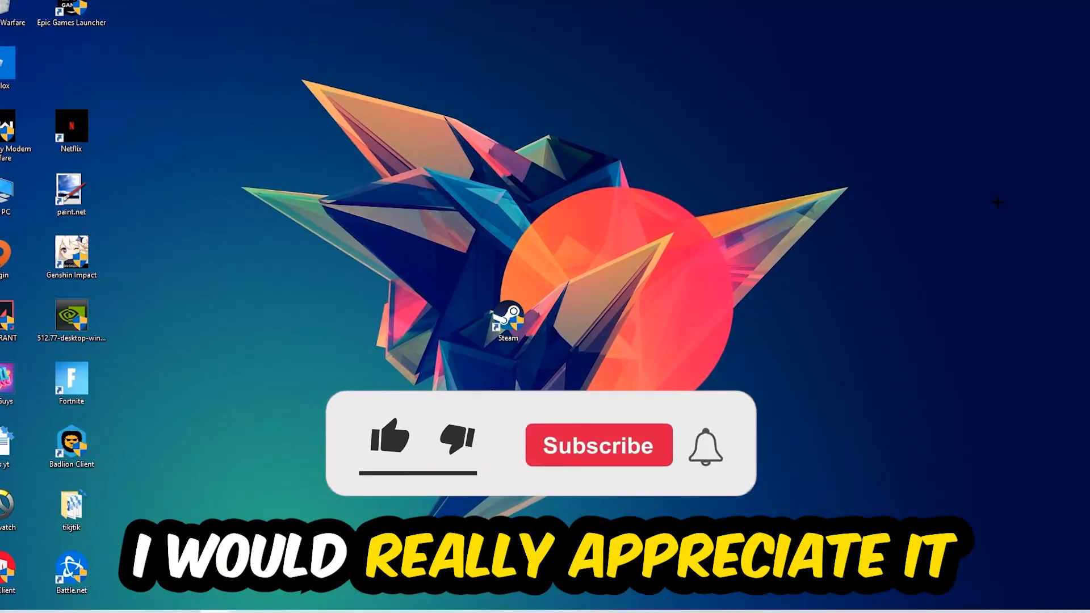
- Launch Task Manager from the taskbar and sort running processes by CPU usage
click(389, 437)
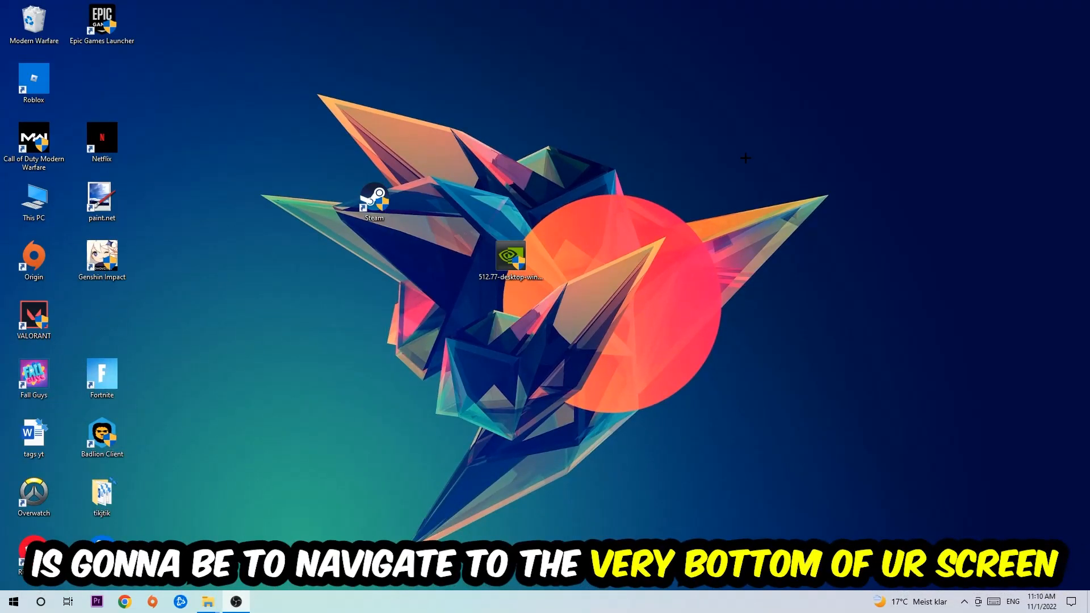
mouse_move(524, 130)
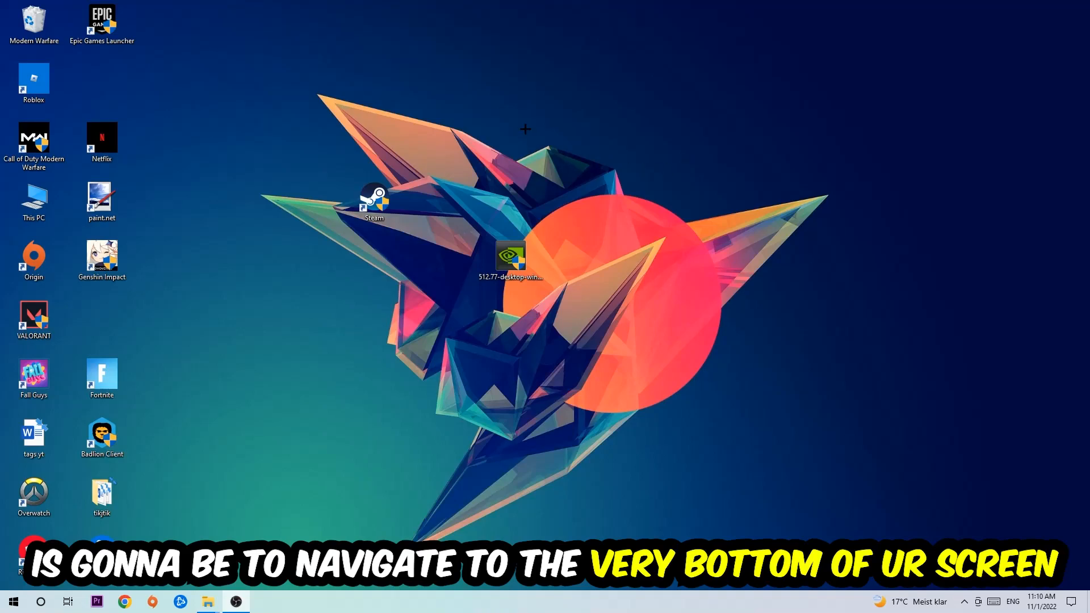
right_click(486, 601)
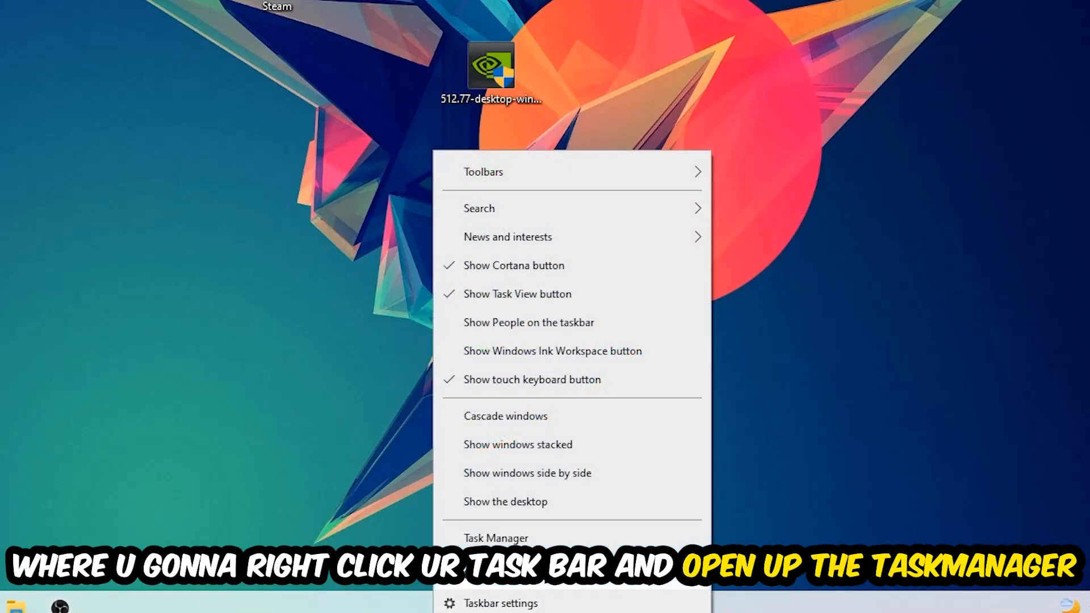
click(496, 537)
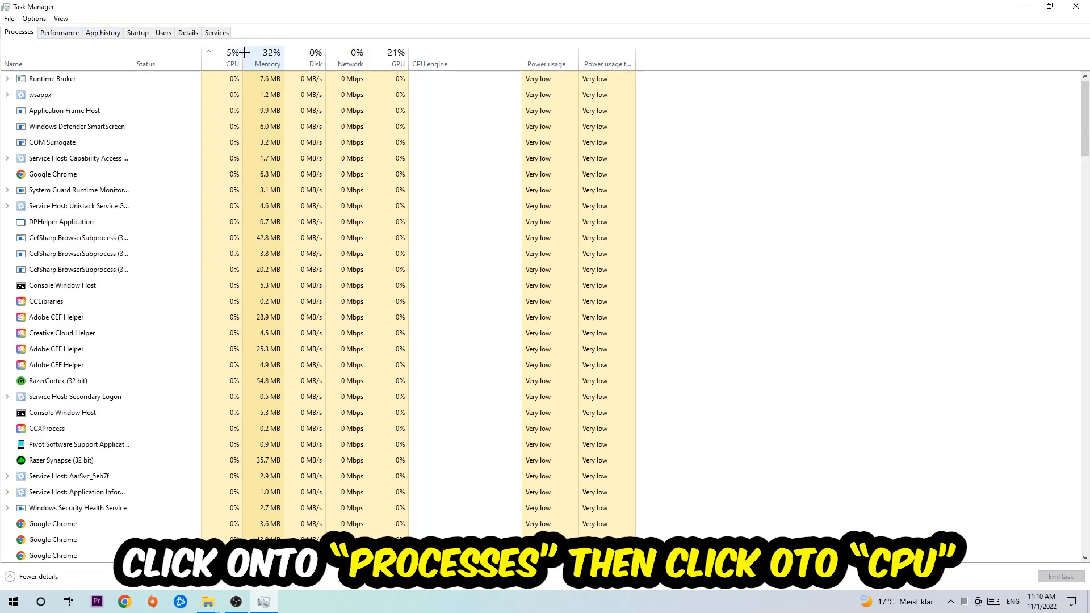
click(232, 54)
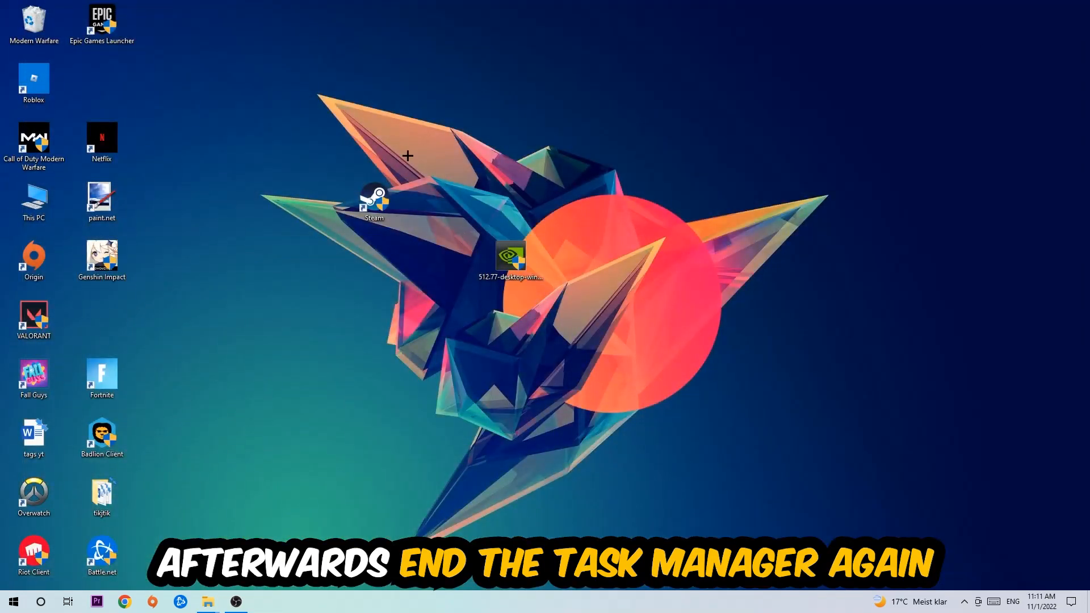
mouse_move(544, 6)
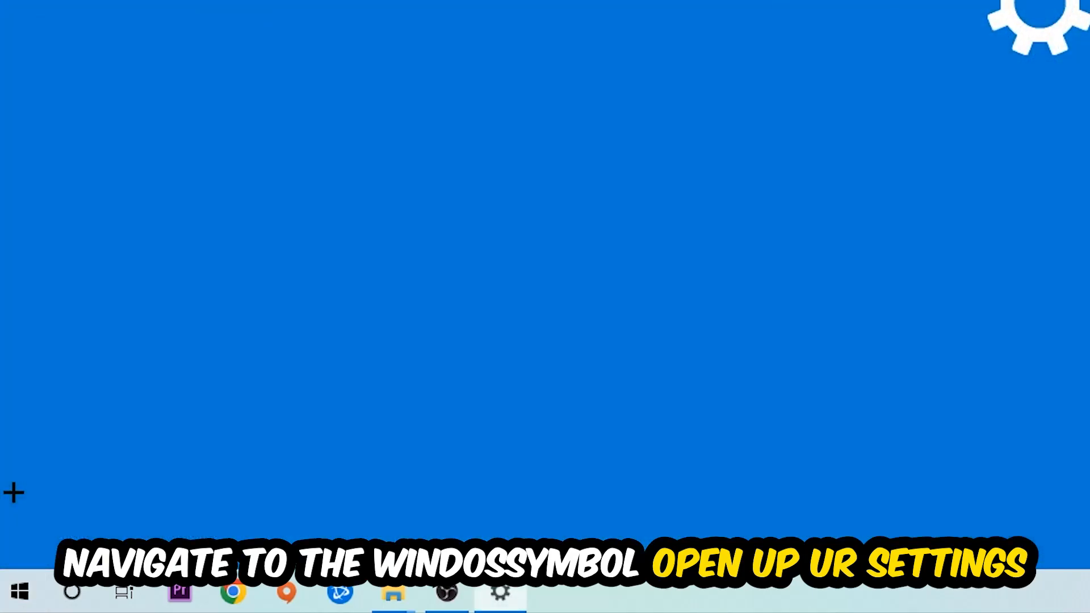
- Turn off Xbox Game Bar in Gaming settings and view the Captures page
click(499, 592)
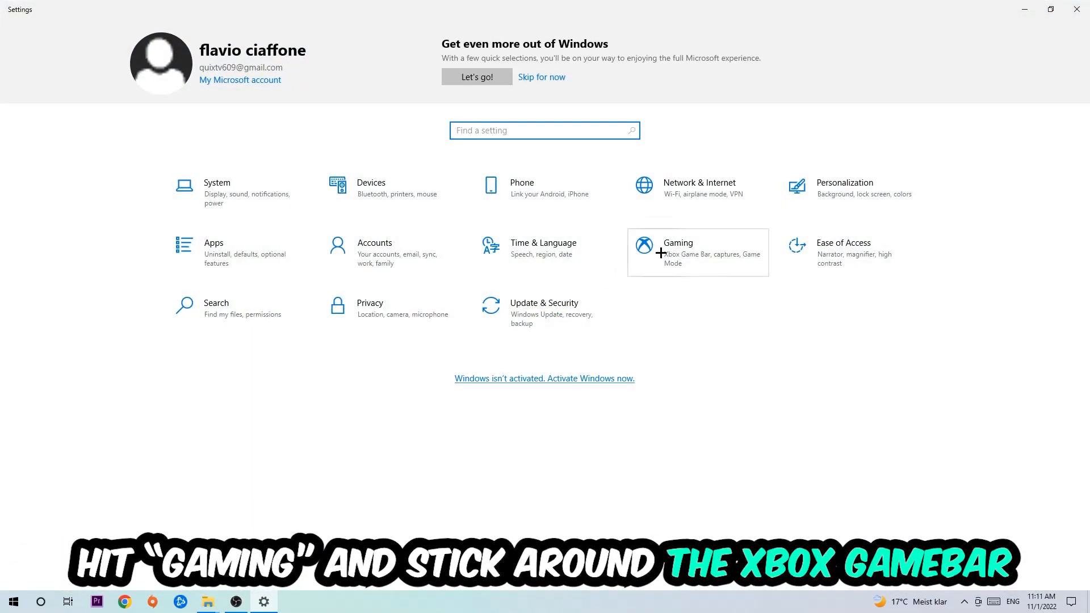
click(678, 252)
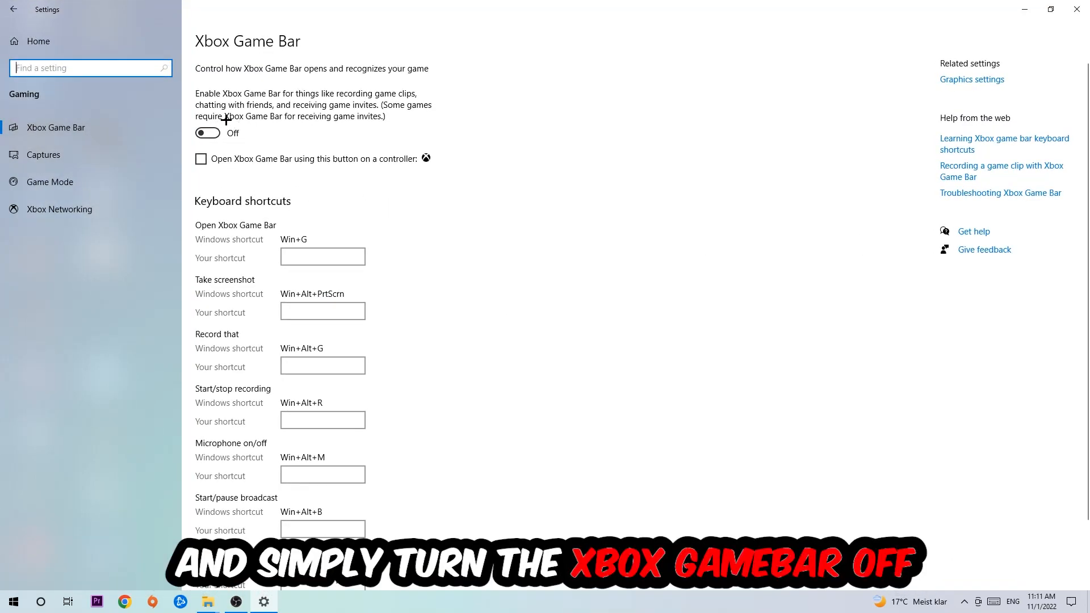
mouse_move(321, 143)
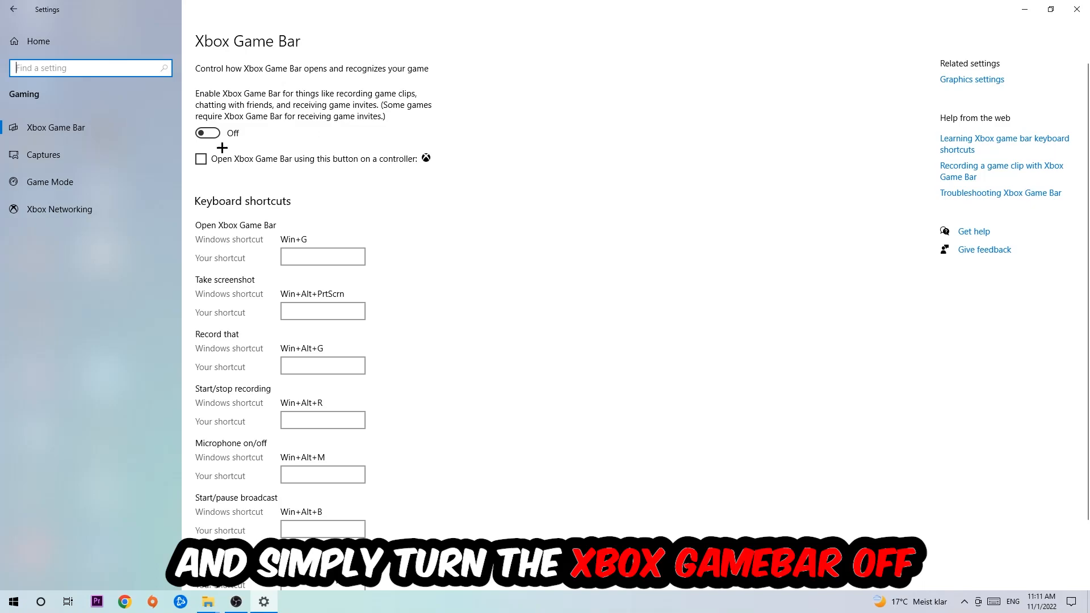
click(44, 155)
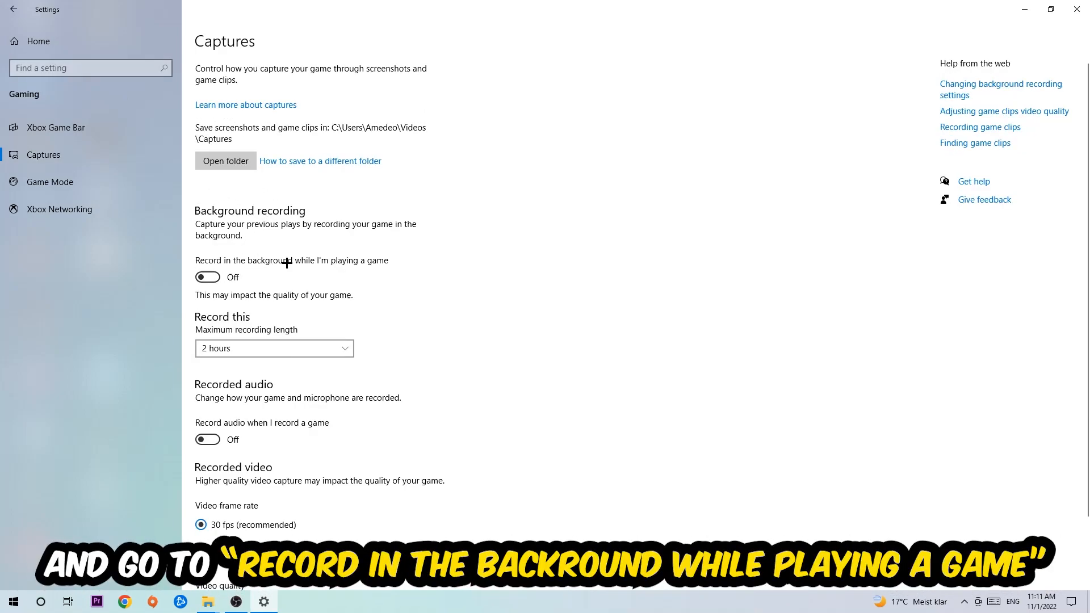
mouse_move(59, 209)
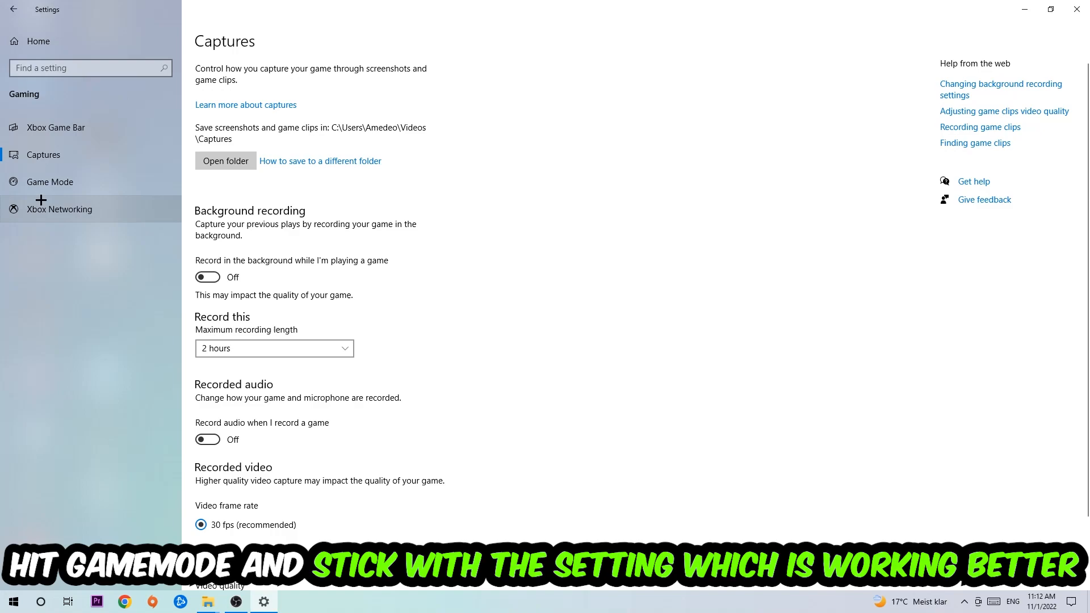
- Confirm Game Mode is on, then check Windows Update until it reports up to date
click(49, 182)
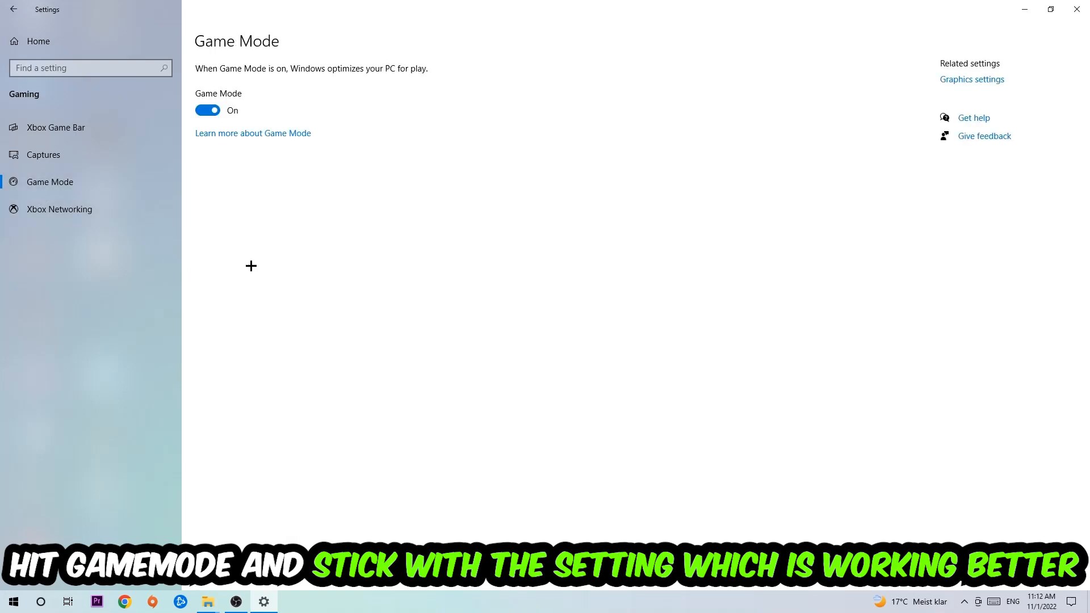
mouse_move(238, 191)
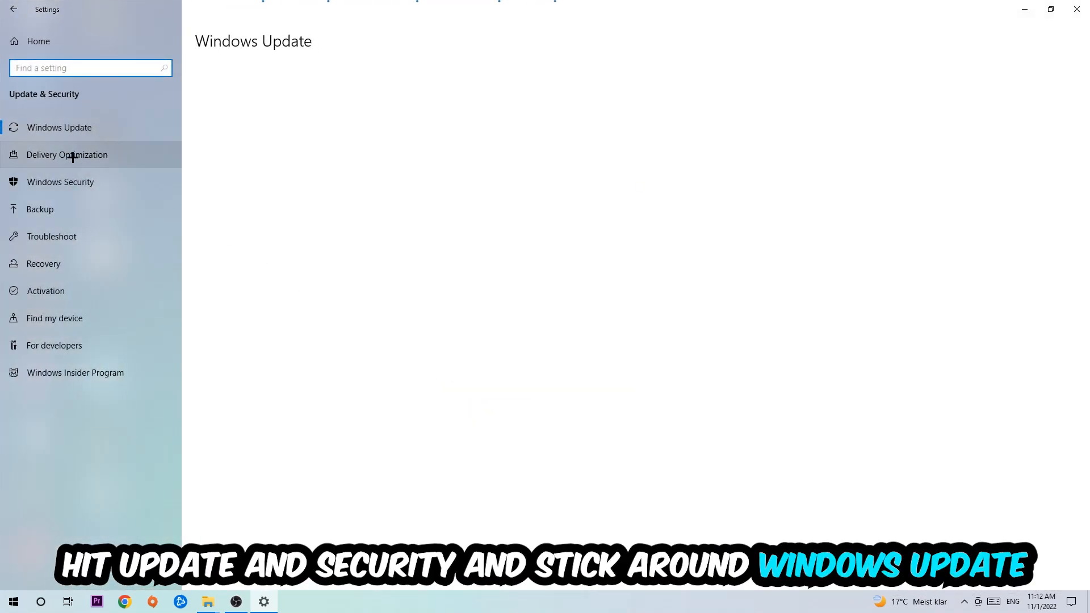
click(59, 127)
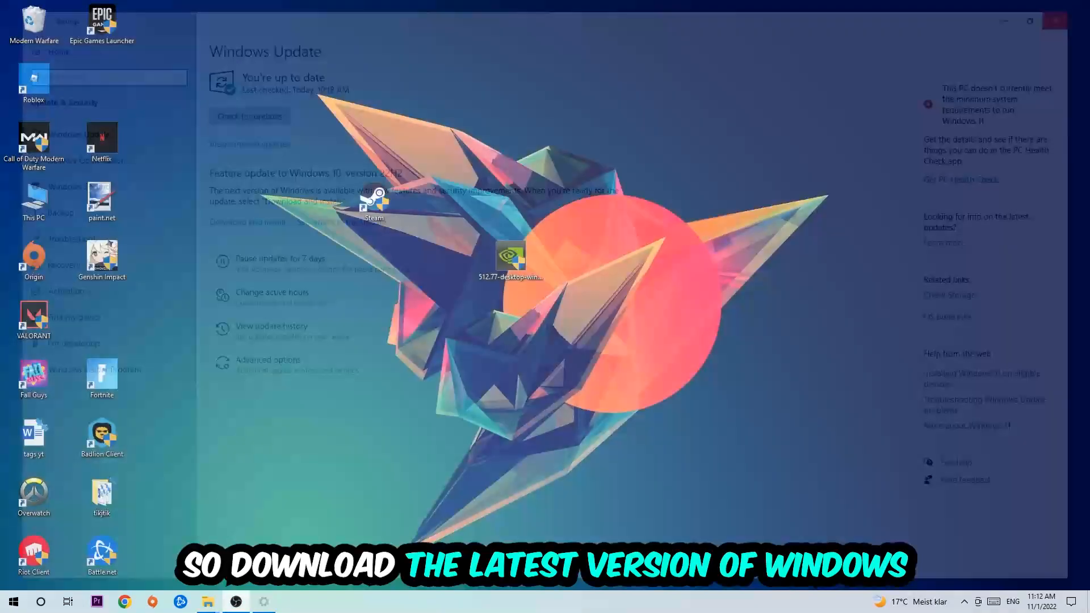
click(1055, 21)
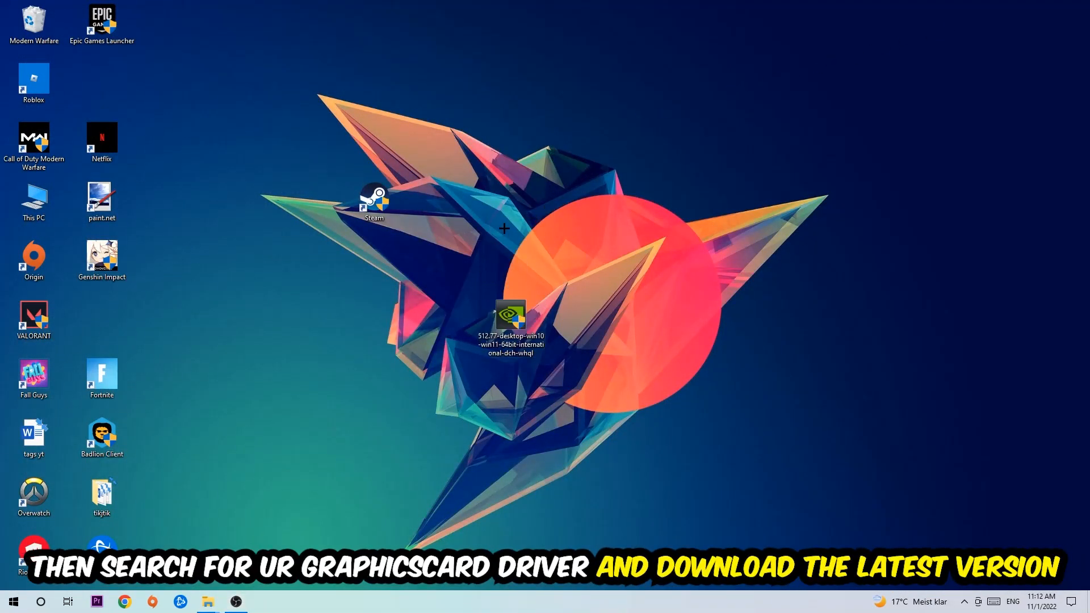
mouse_move(496, 214)
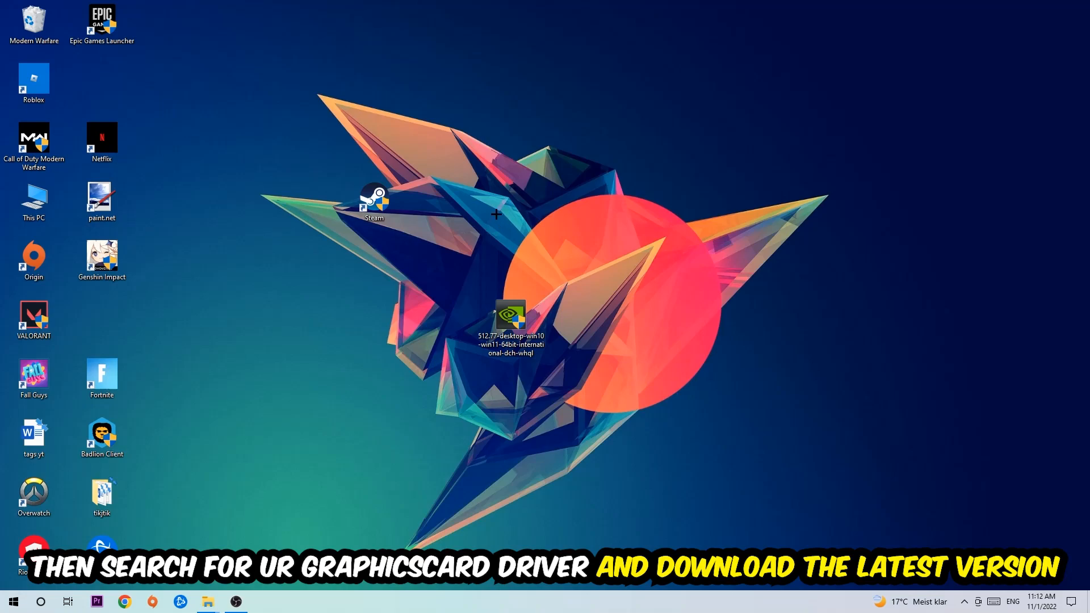
mouse_move(430, 202)
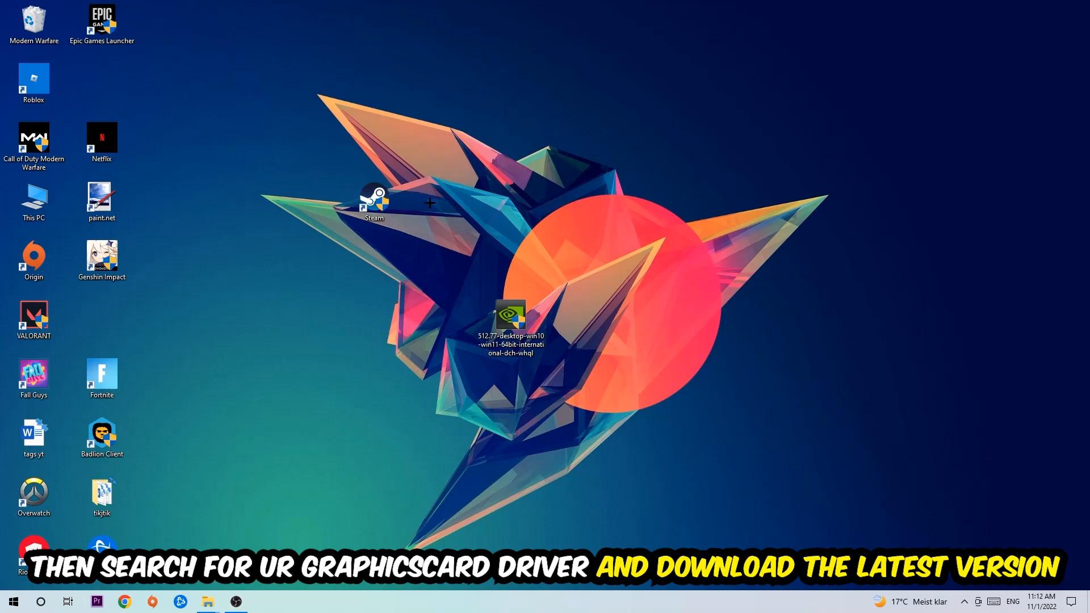